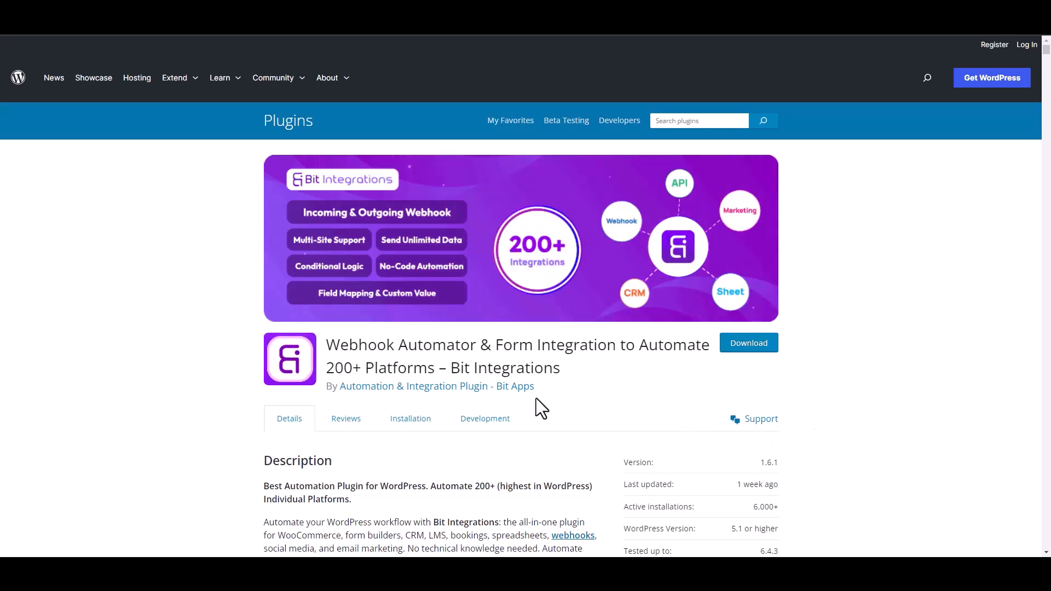
mouse_move(563, 388)
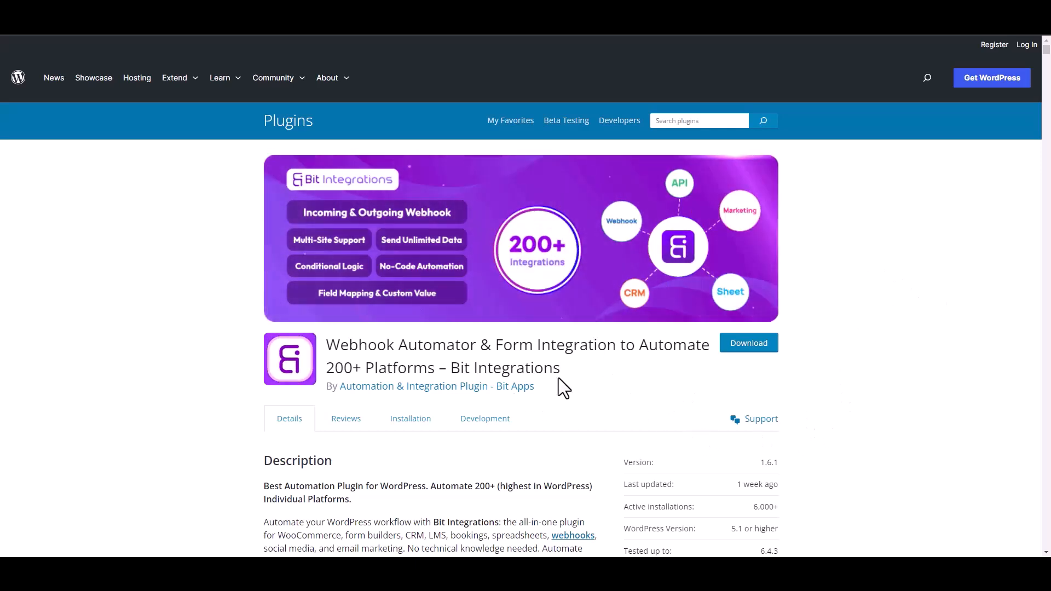
Choose SureForms as the trigger with the SureForms form and proceed to action selection
double_click(504, 368)
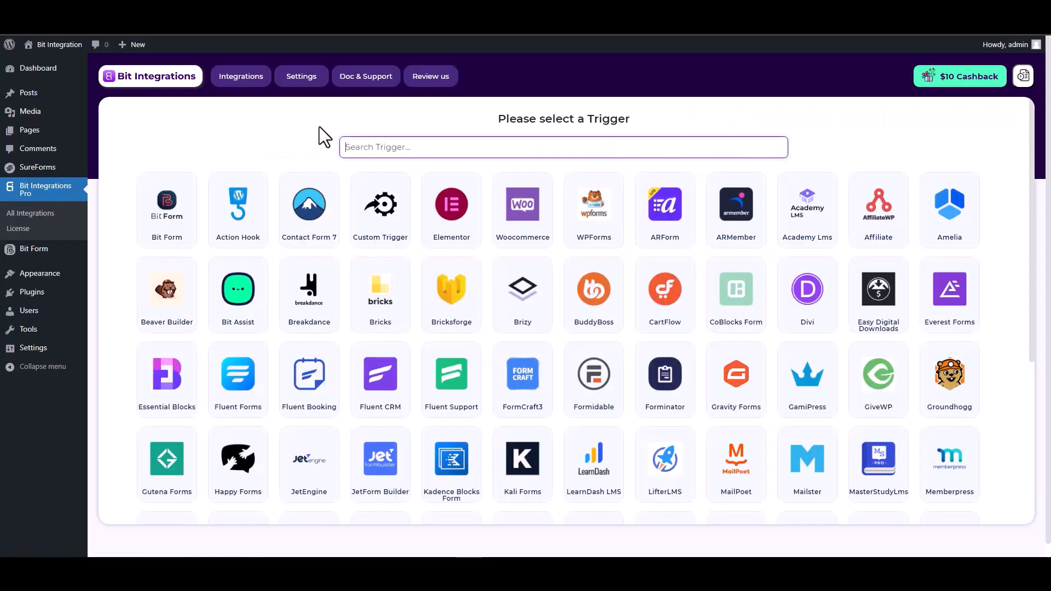
mouse_move(392, 127)
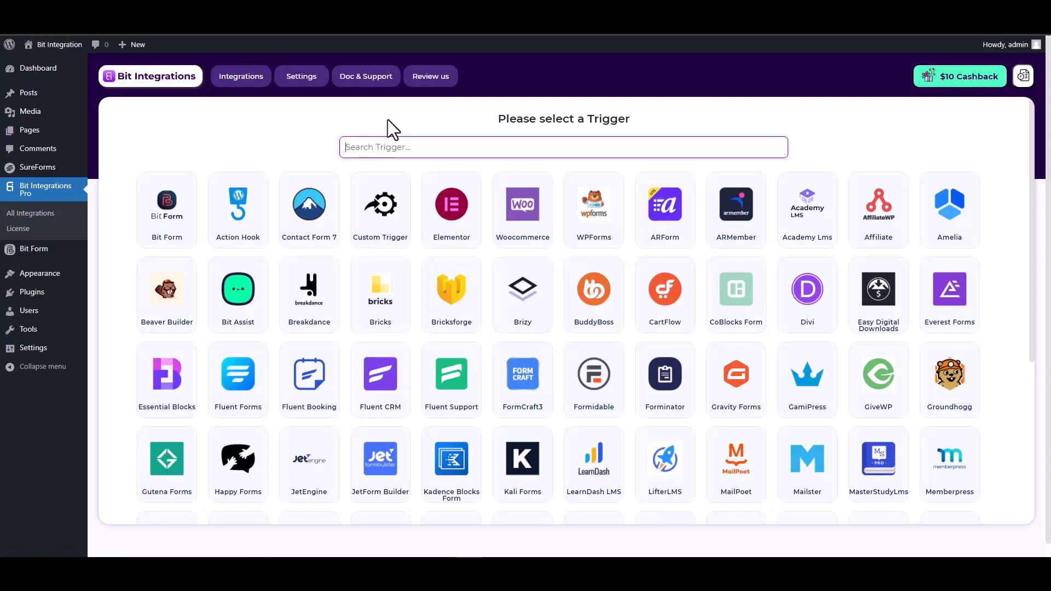
type("sure")
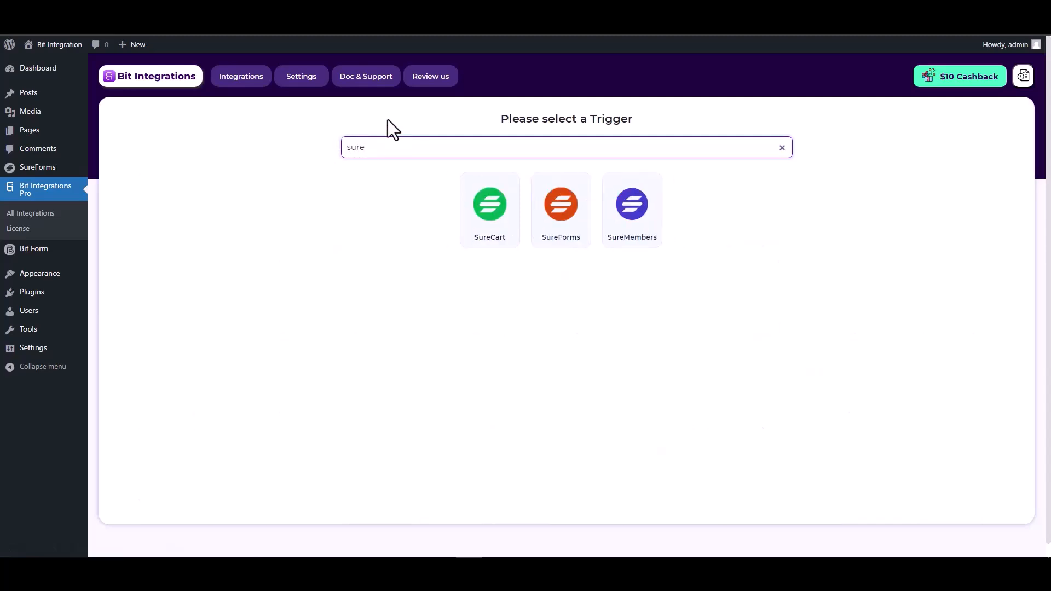
left_click(560, 208)
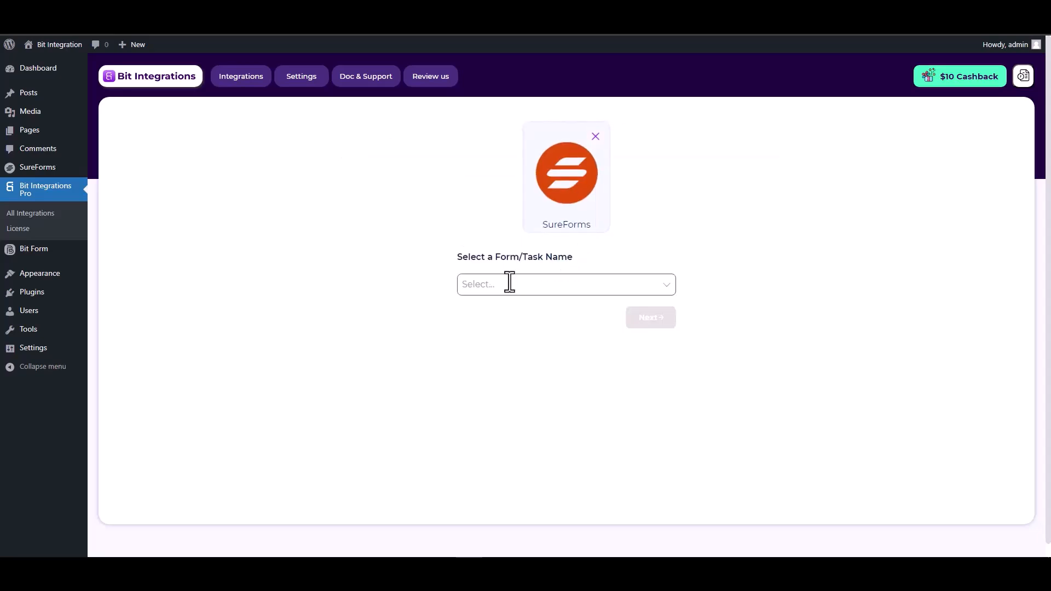
left_click(565, 284)
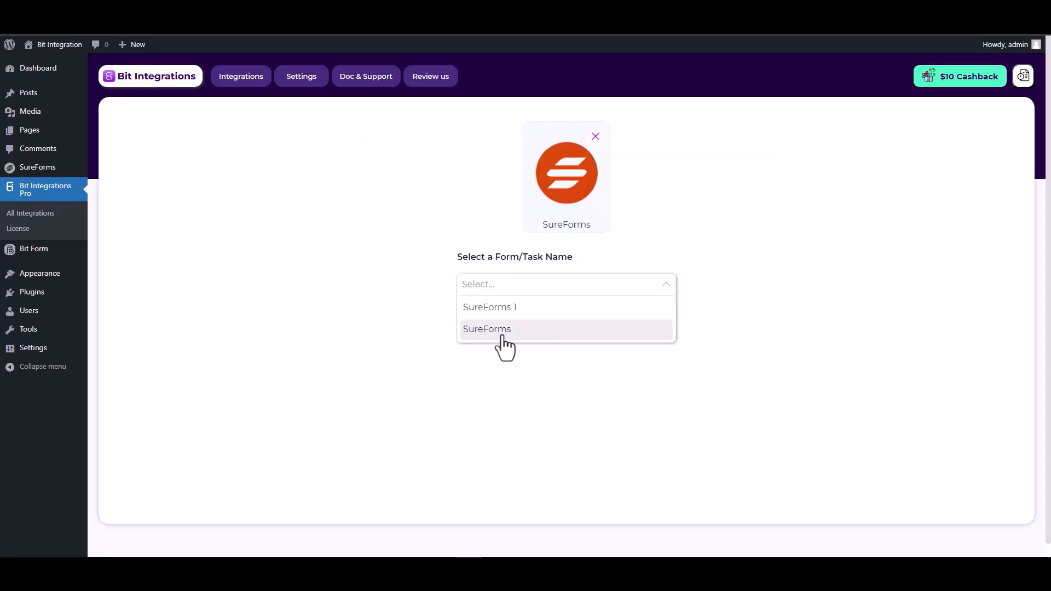
left_click(486, 330)
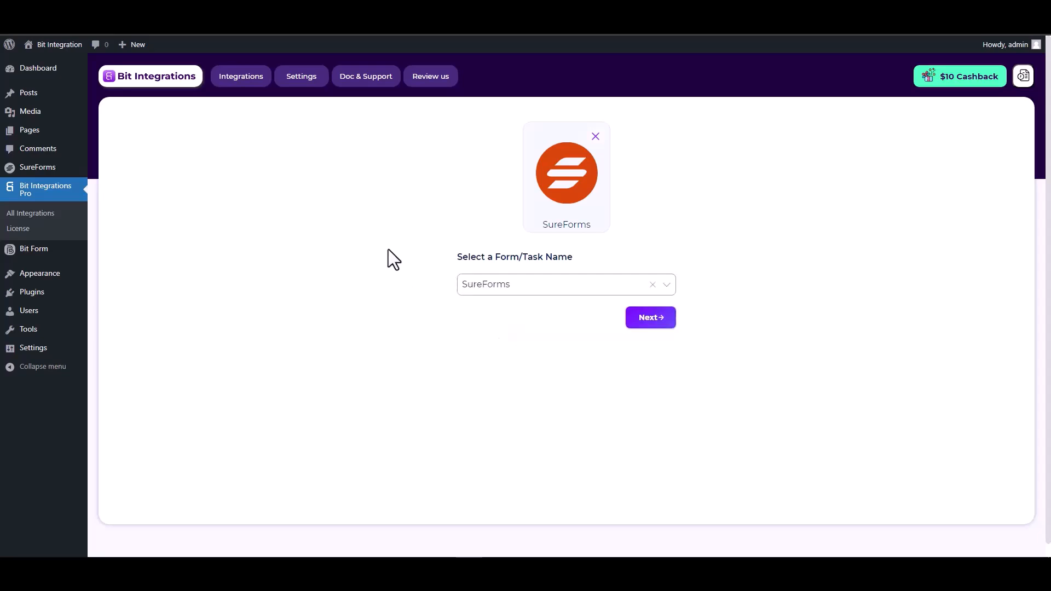
mouse_move(649, 317)
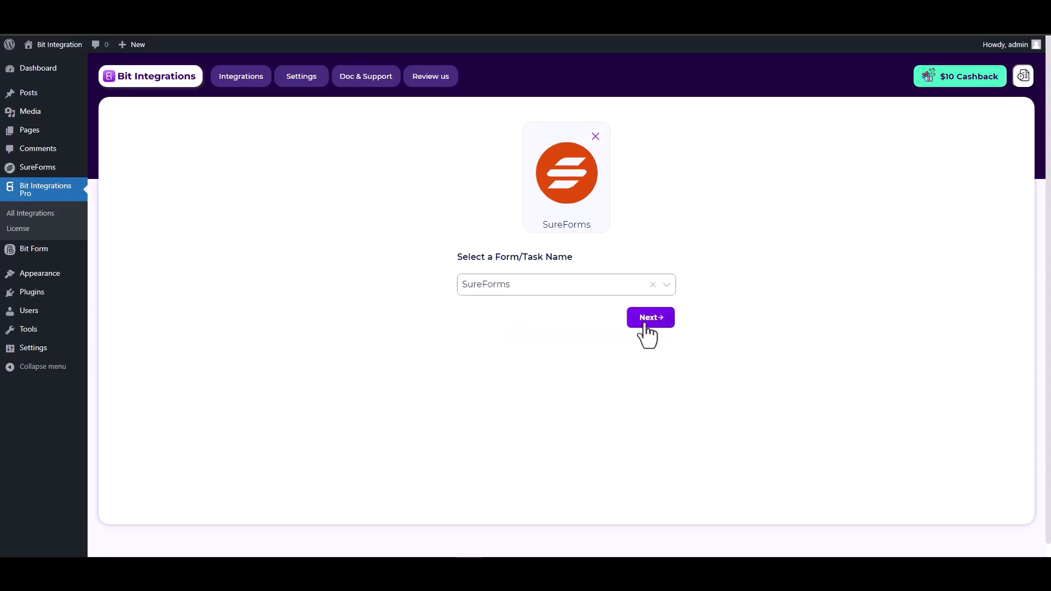
left_click(649, 317)
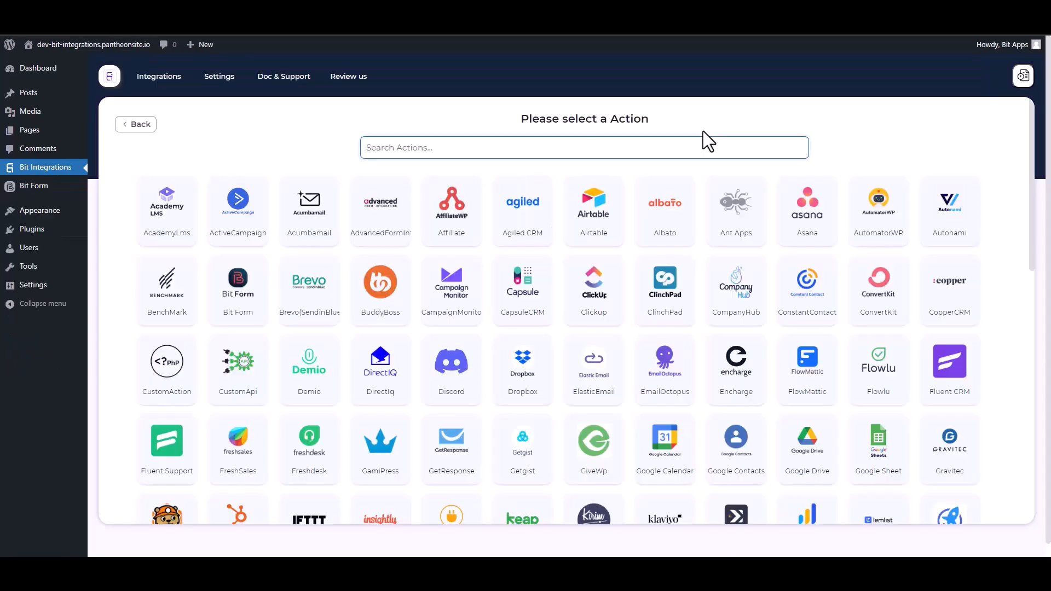
Pick SystemIO as the action and go to its API Key & Secret page
type("sy")
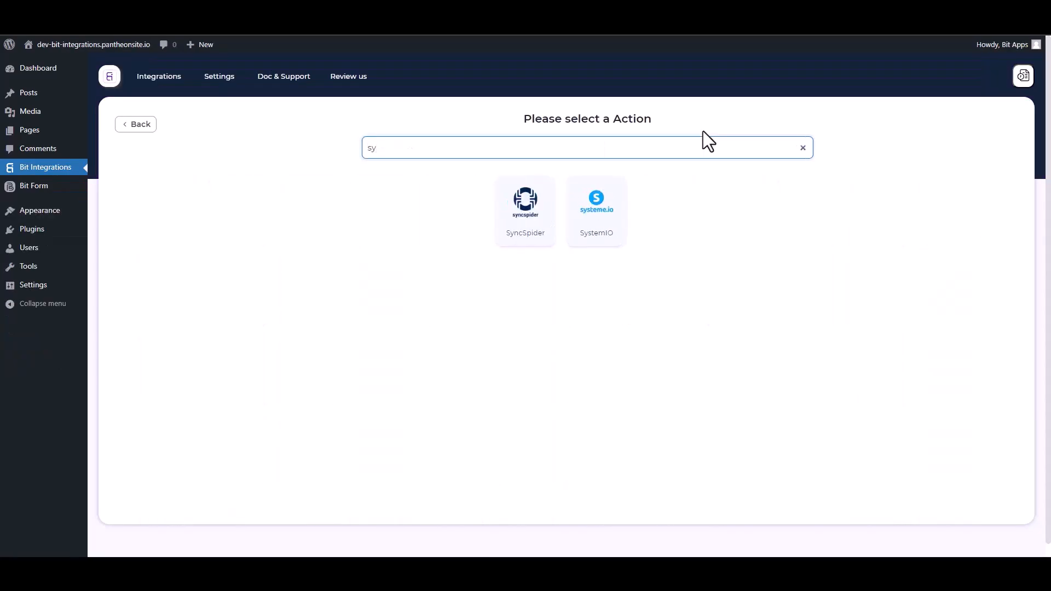
left_click(596, 208)
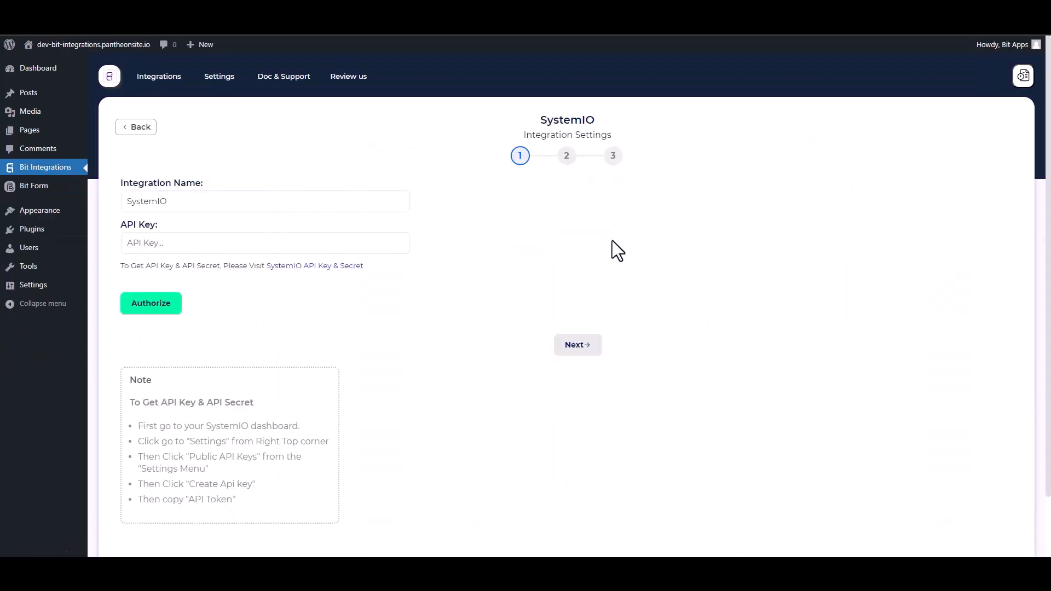
mouse_move(291, 278)
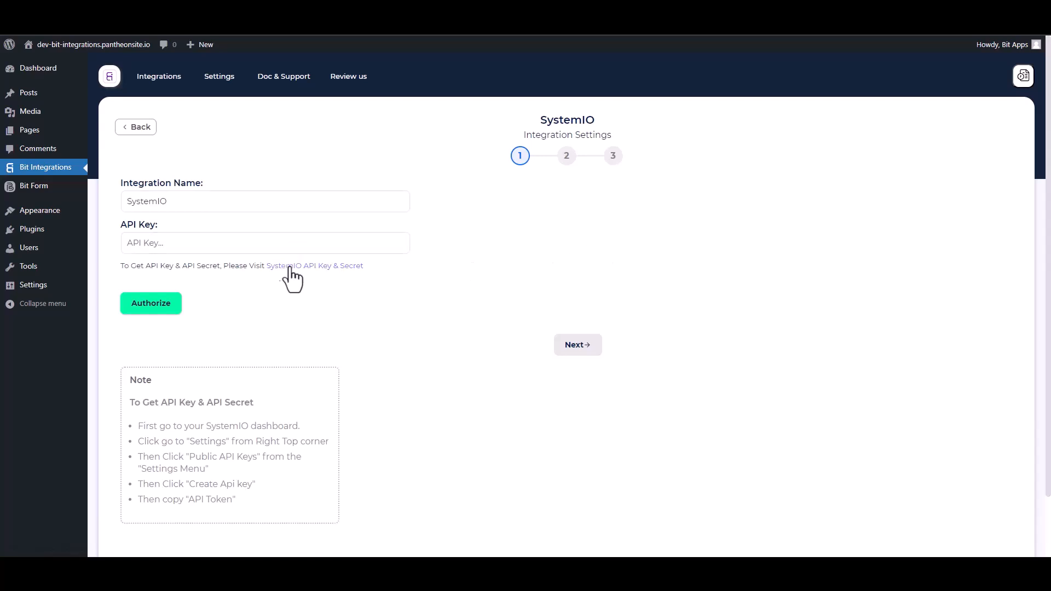
left_click(314, 265)
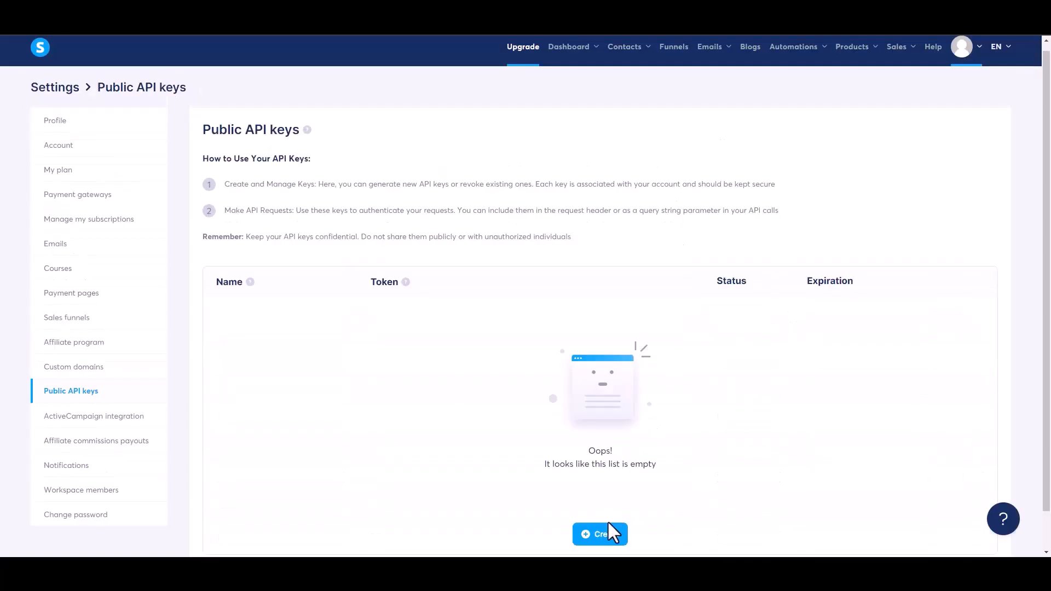
Create and save a new Systeme.io public API key named Bit Integrations
left_click(598, 533)
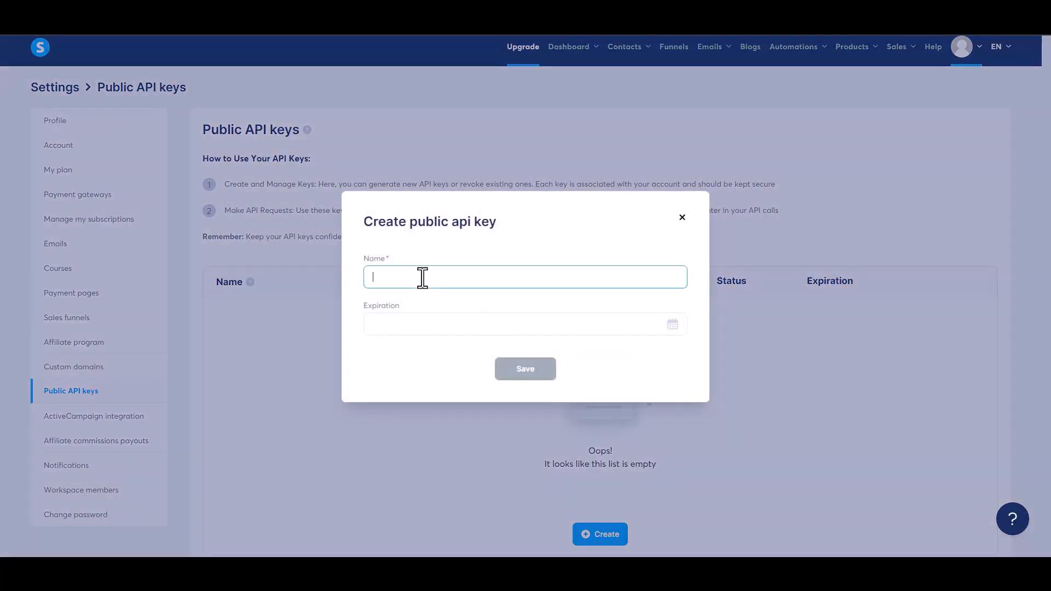
type("Bin")
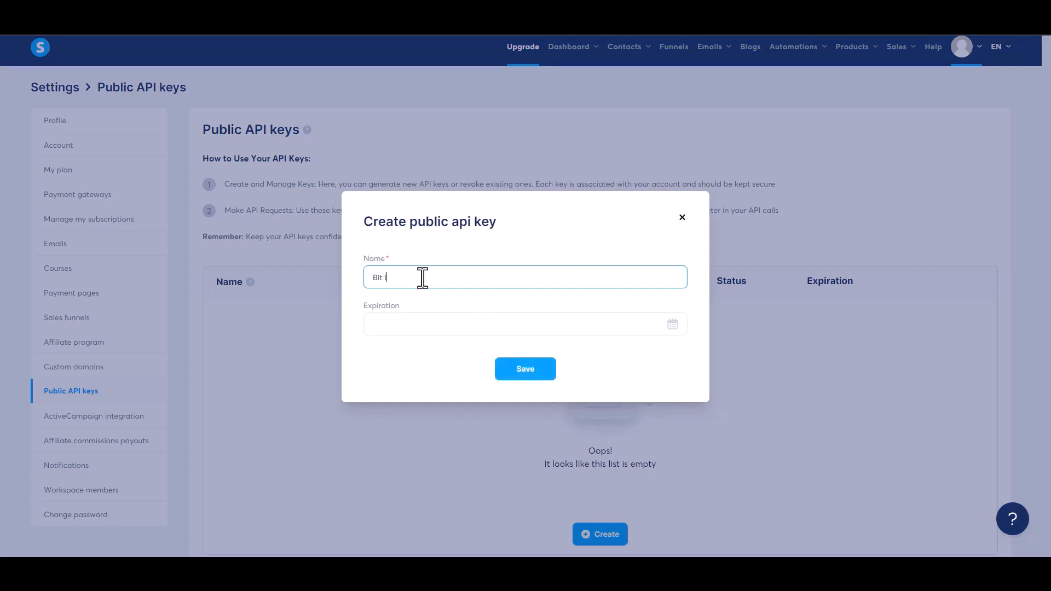
type("Integratio")
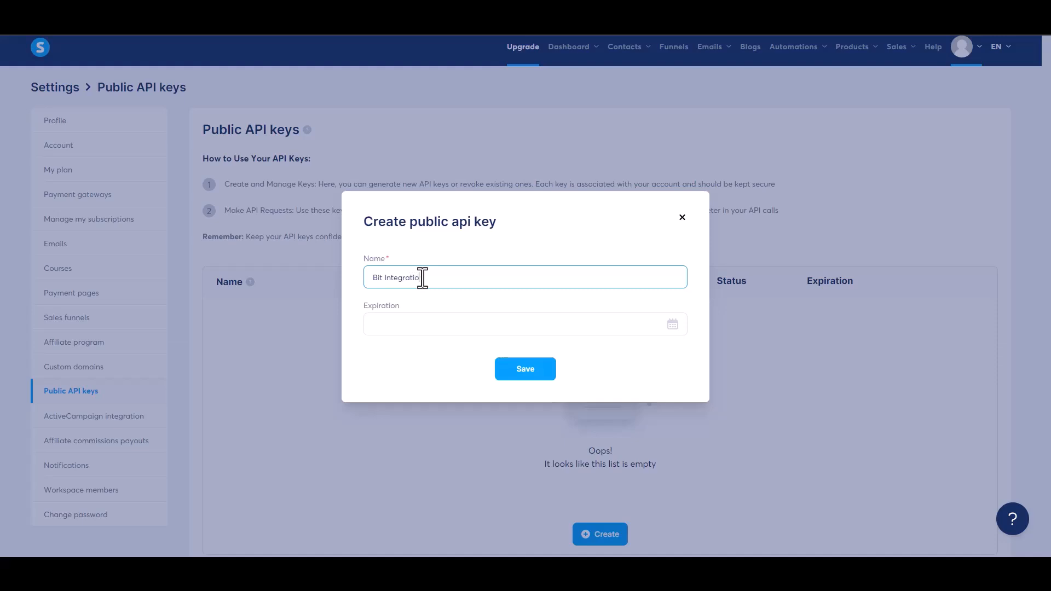
mouse_move(550, 378)
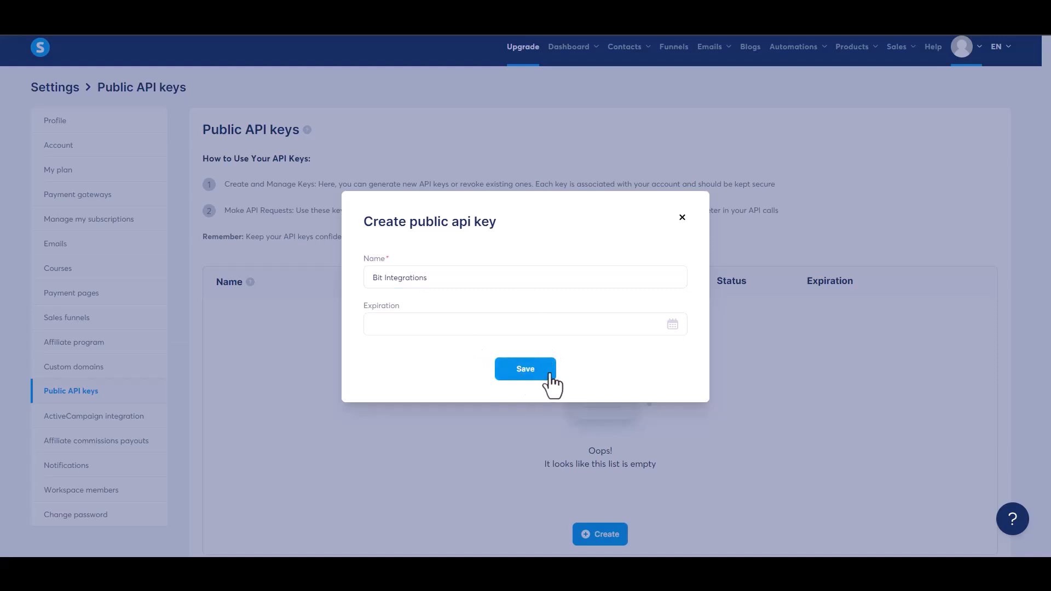
left_click(524, 369)
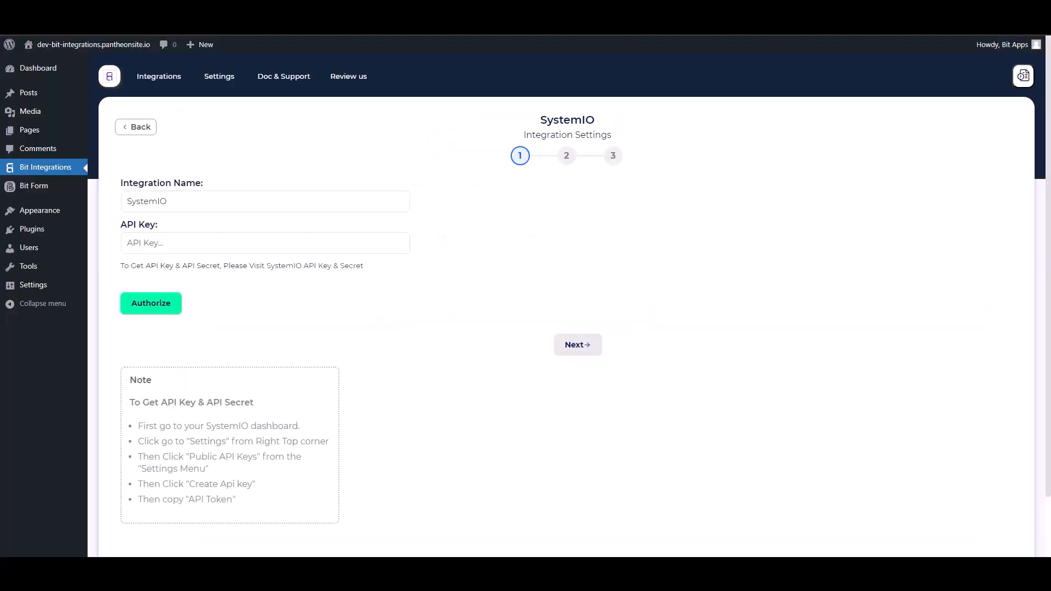
Paste the API key, authorize the Systeme.io connection, and continue to field mapping
left_click(264, 243)
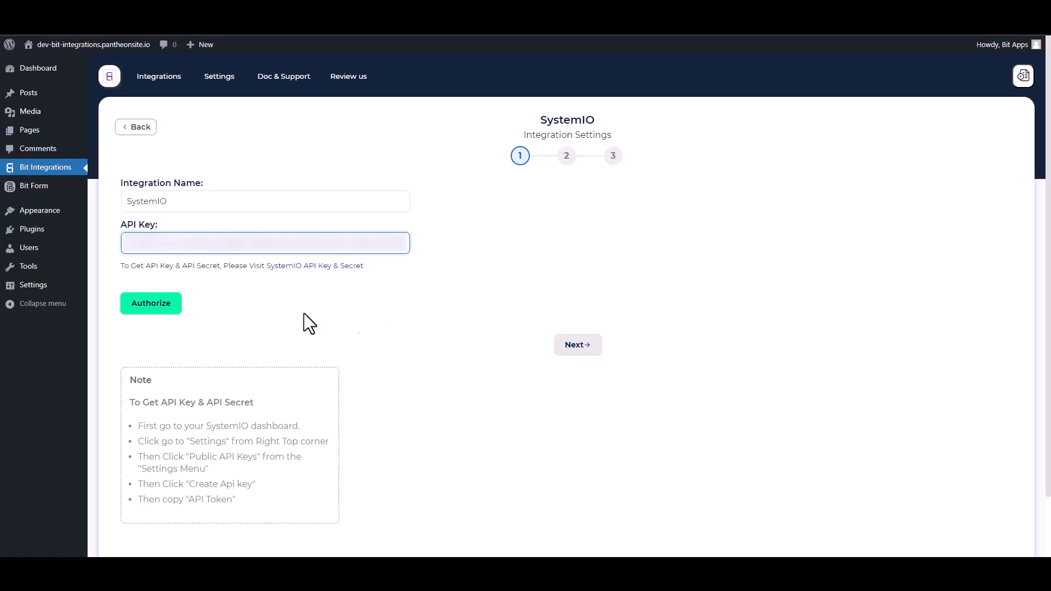
left_click(150, 303)
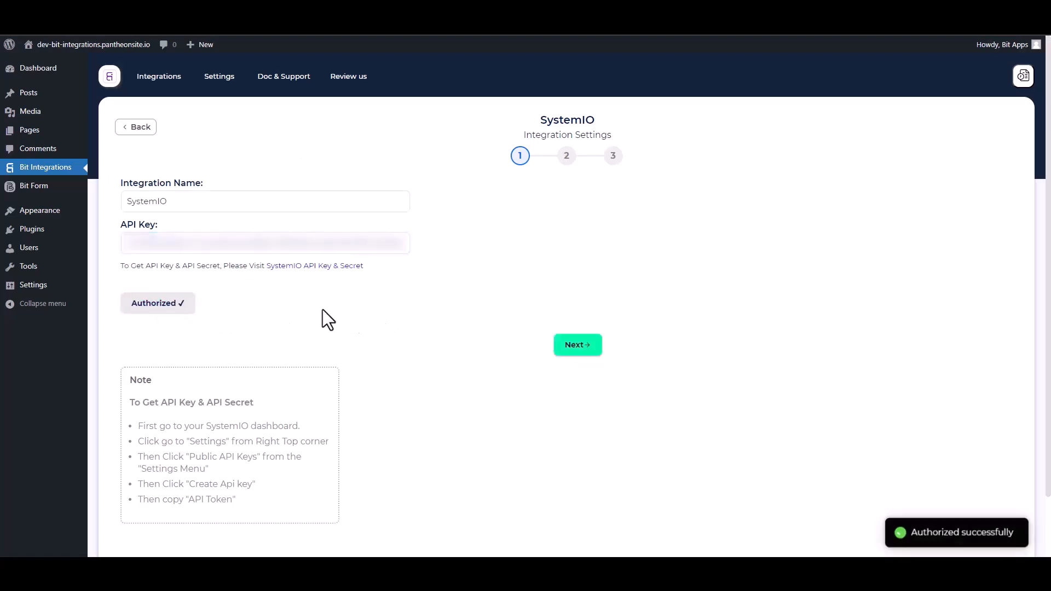
mouse_move(597, 401)
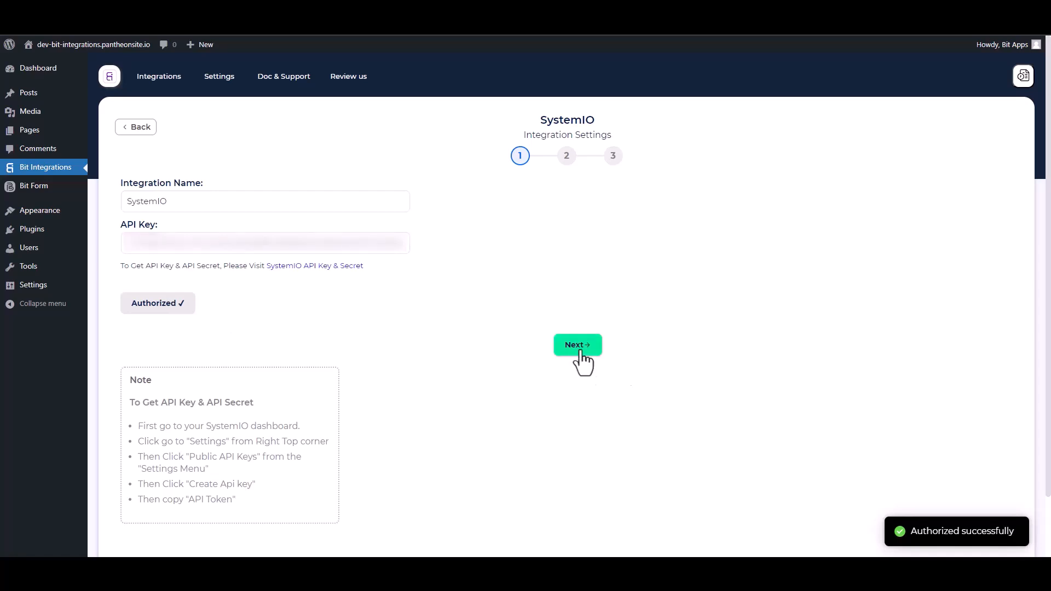
left_click(576, 345)
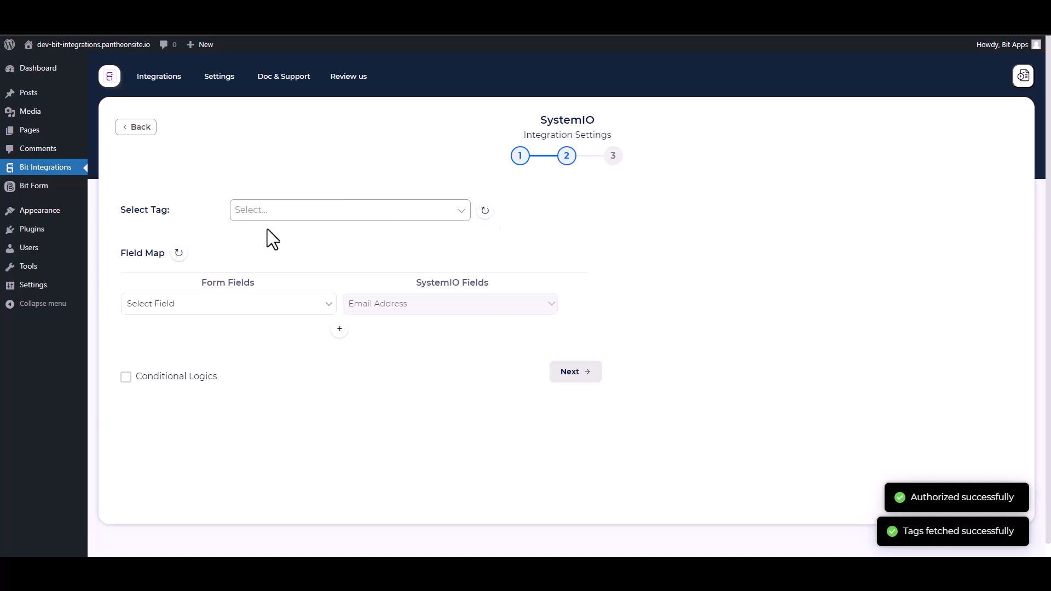
Tag contacts Bit Integrations, map Email to Email Address, leave Conditional Logics off
left_click(348, 210)
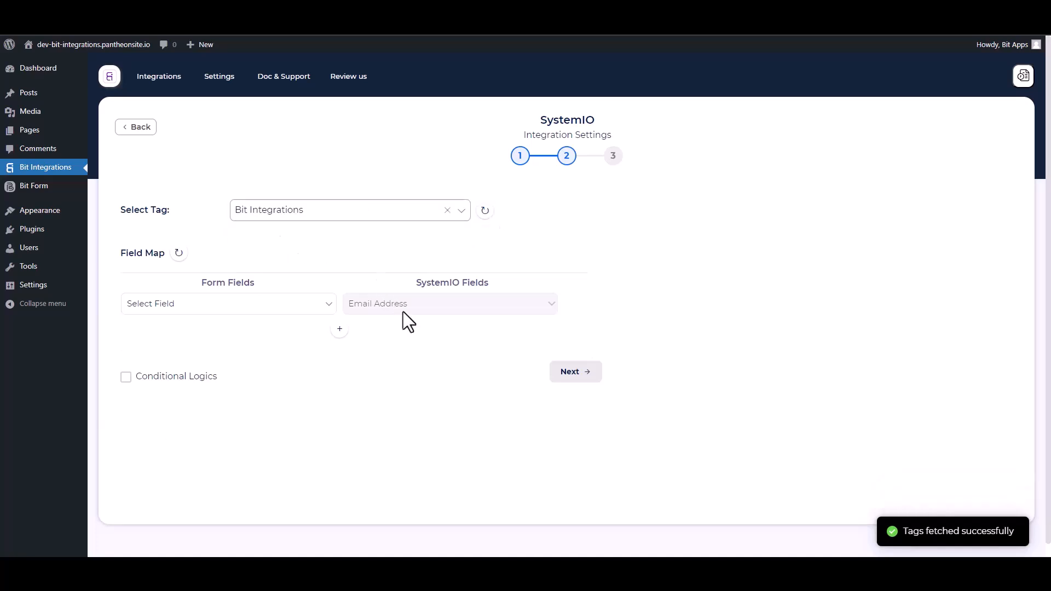
left_click(228, 303)
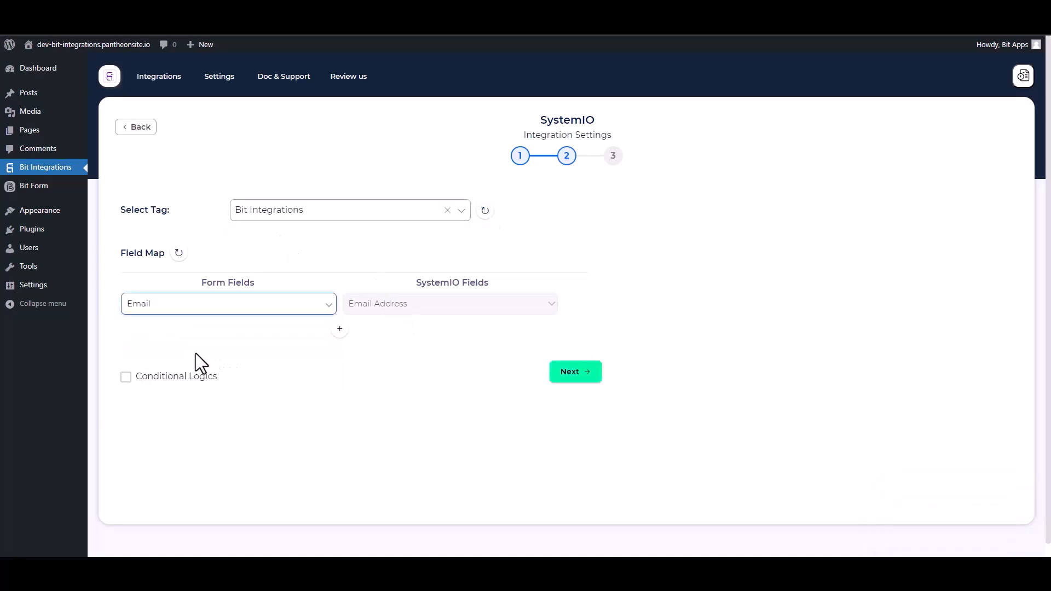
left_click(124, 376)
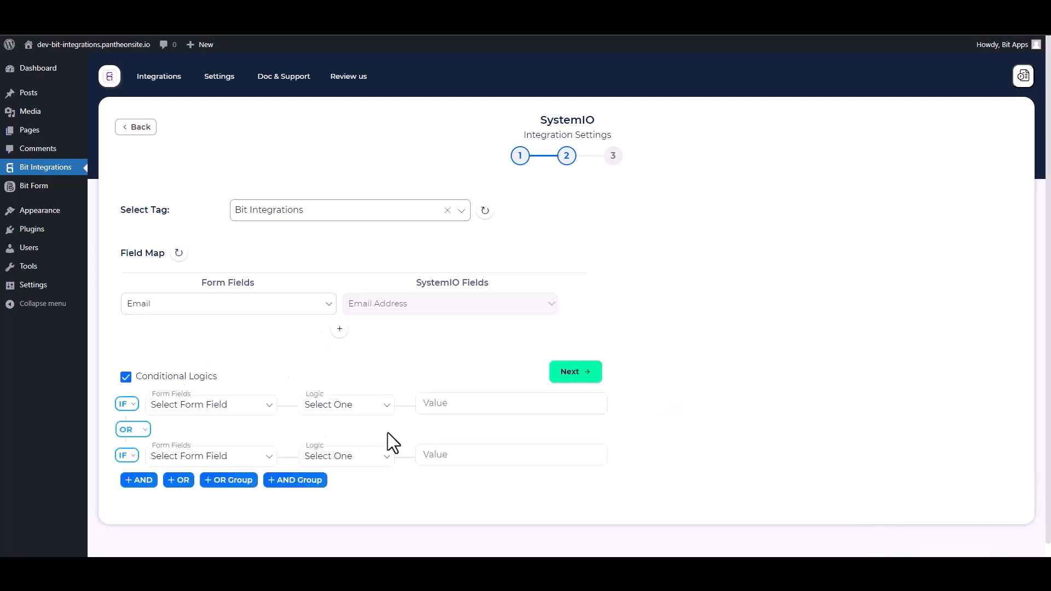
left_click(125, 375)
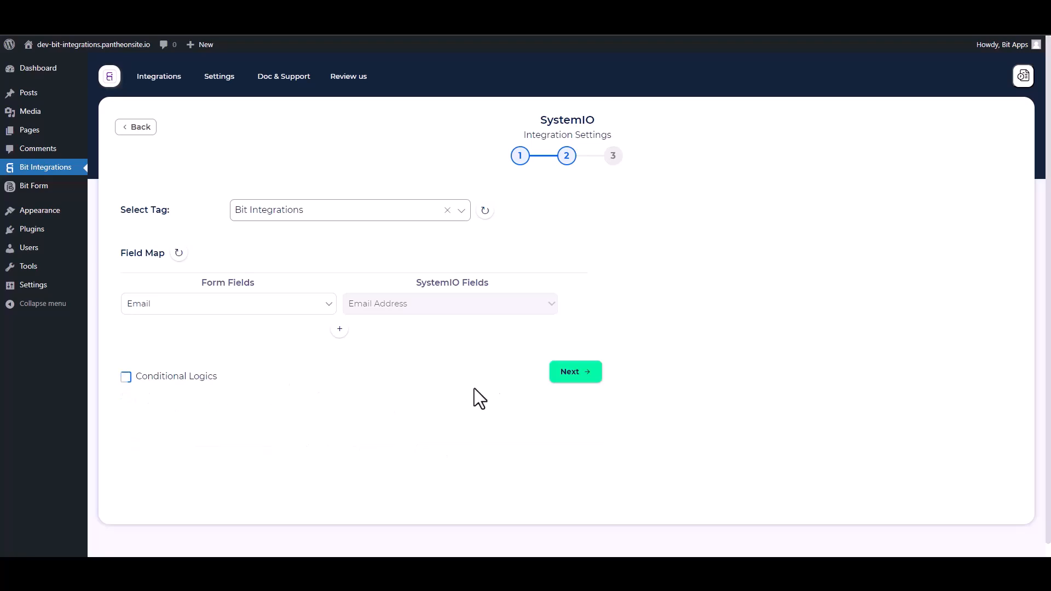
mouse_move(574, 371)
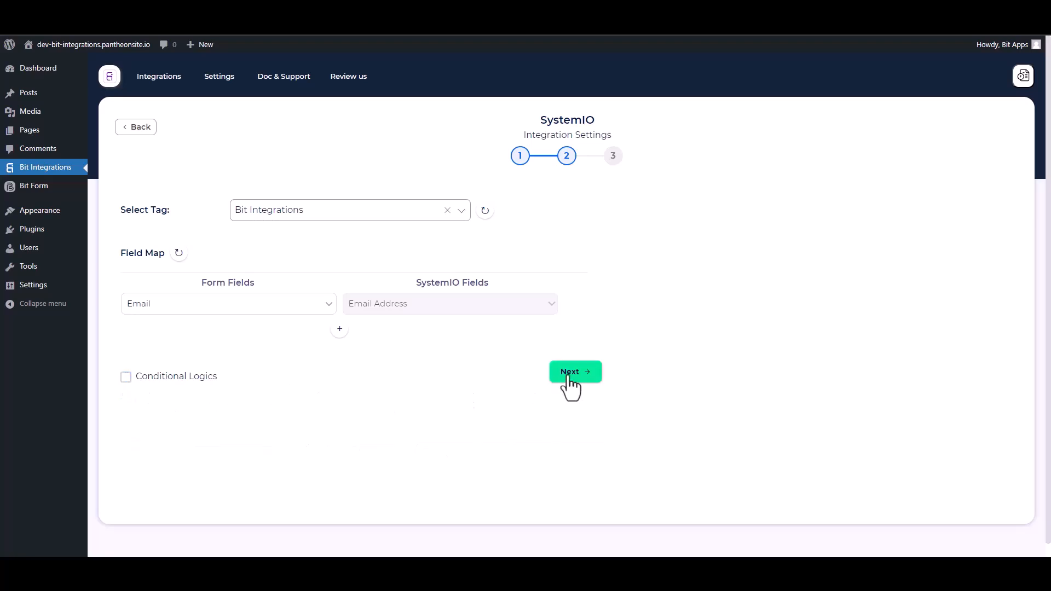
Finish and save the SystemIO integration
left_click(575, 371)
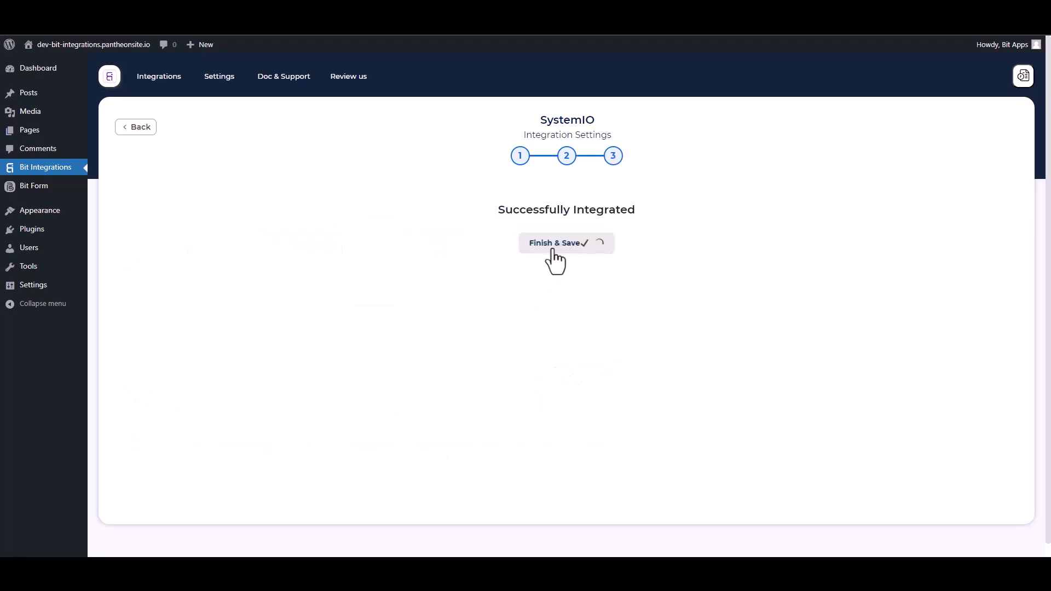
left_click(566, 243)
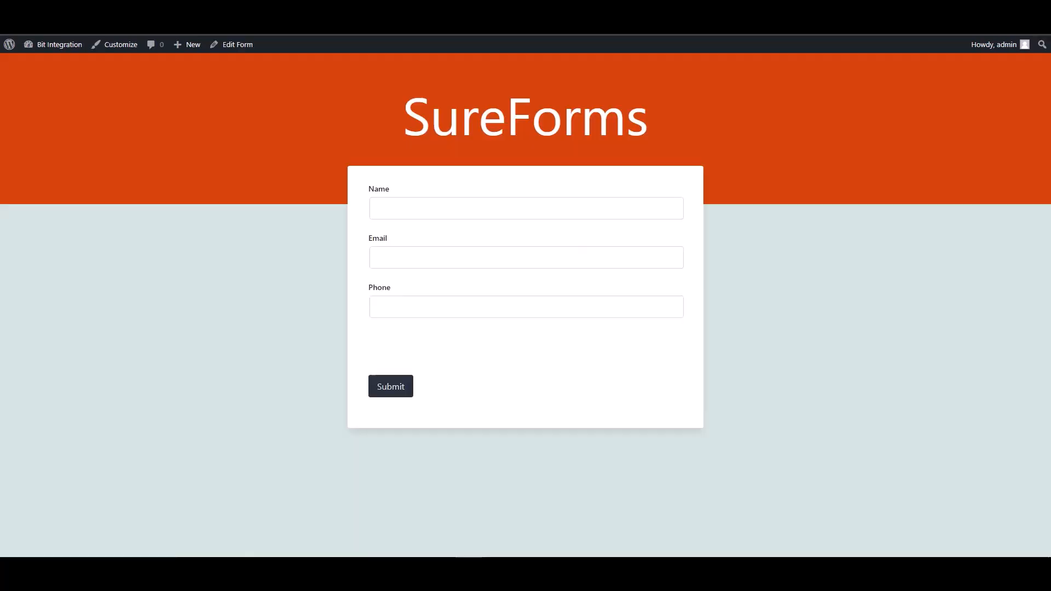
left_click(525, 208)
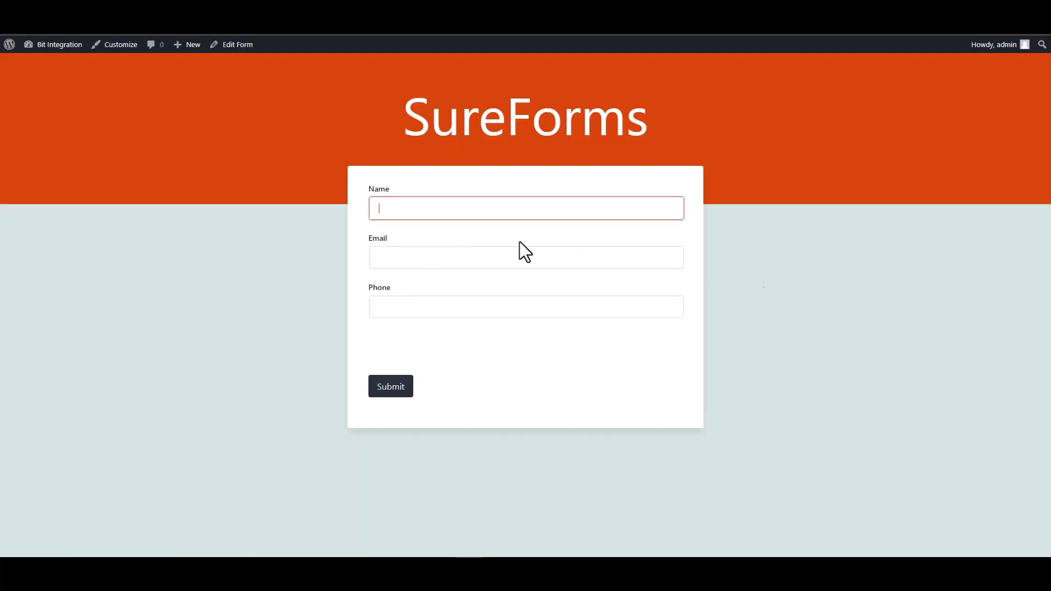
type("Bit")
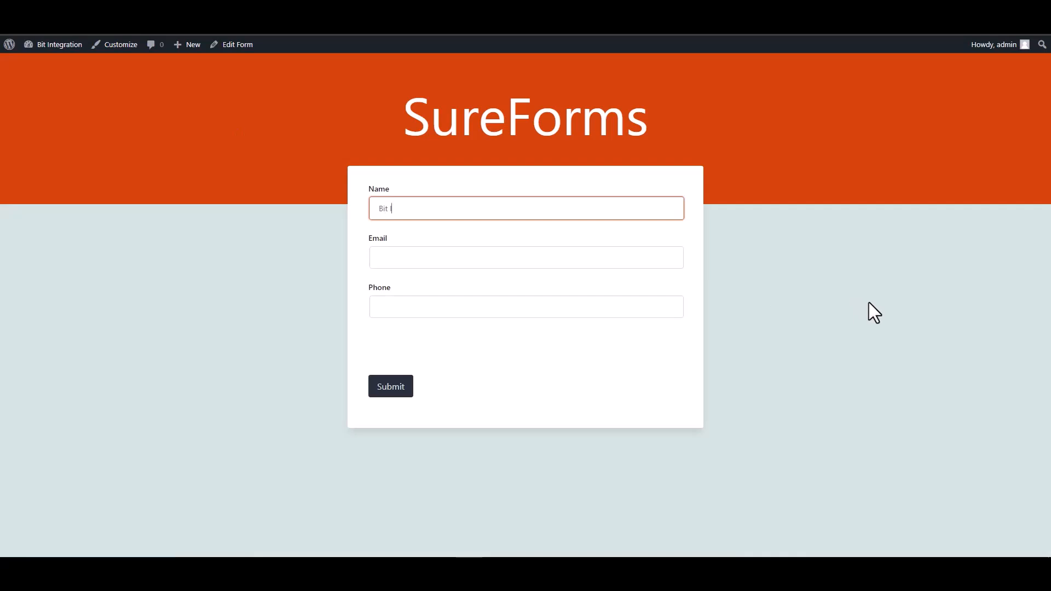
type("Integra")
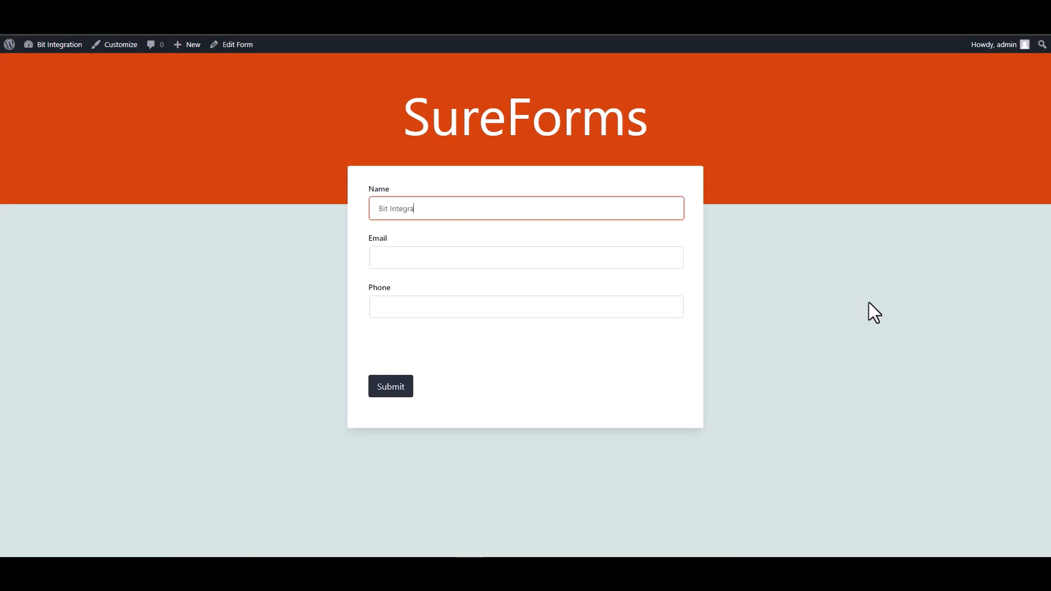
type("tions")
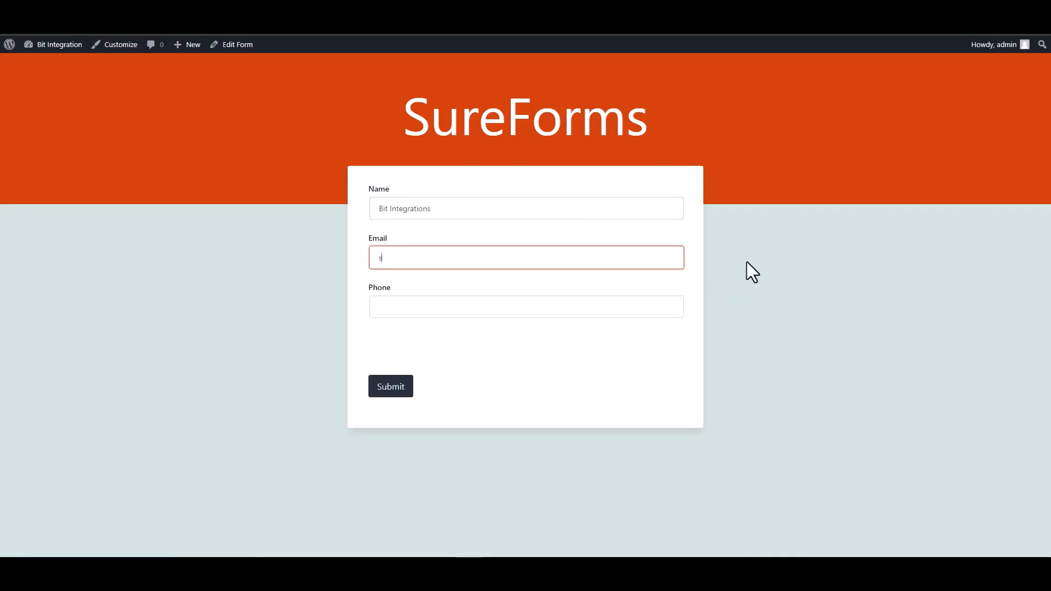
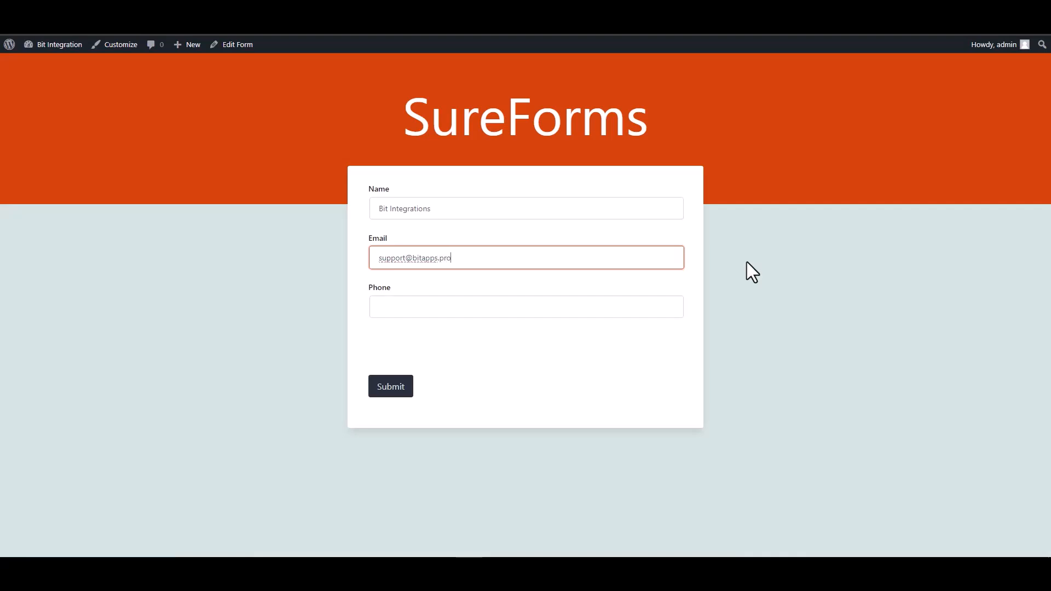
Enter phone 444555666 and submit the form
left_click(525, 307)
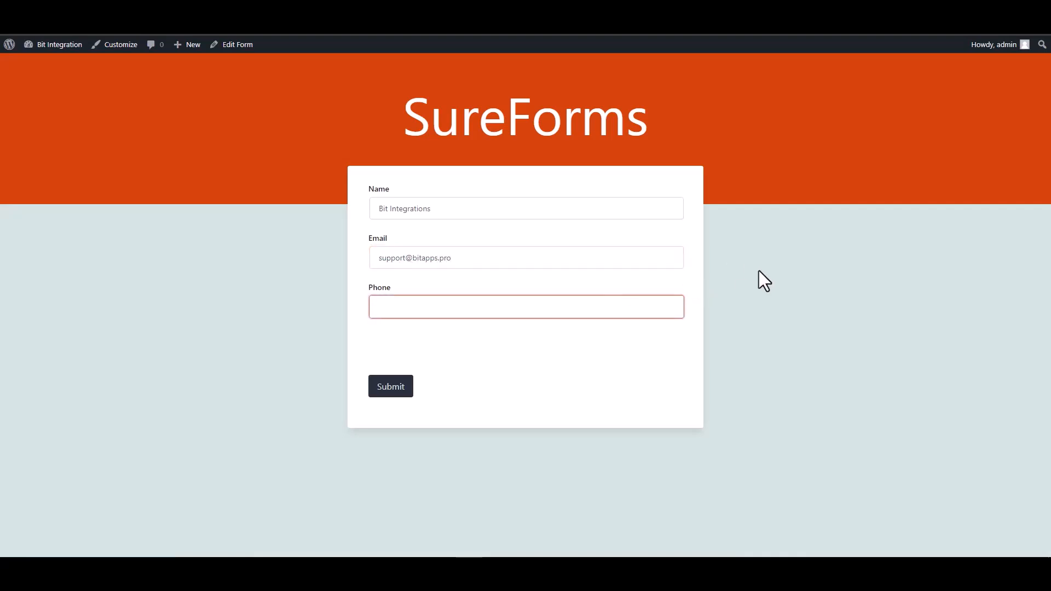
type("444555666")
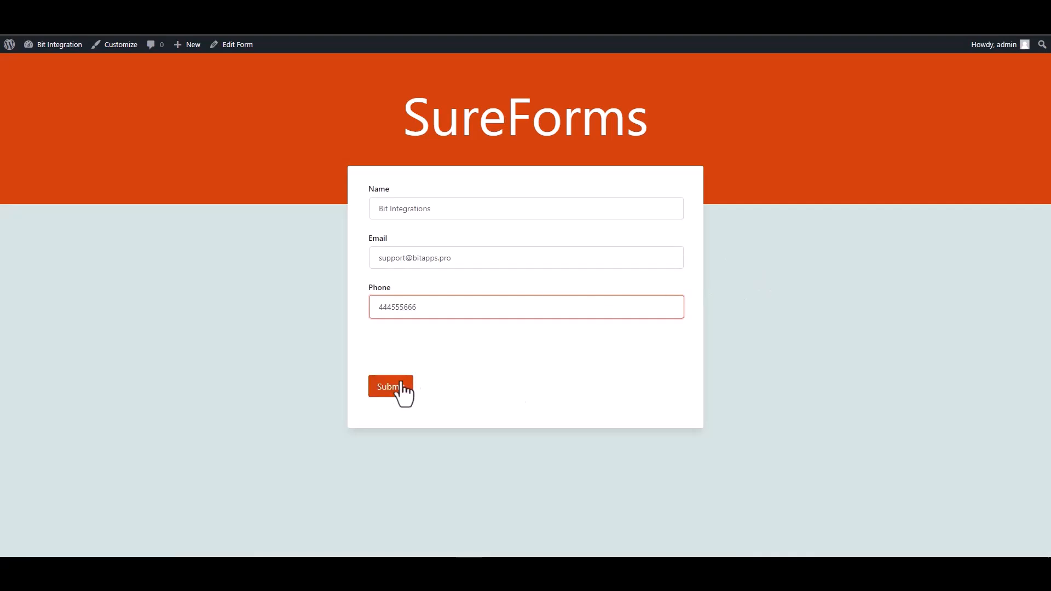
left_click(390, 387)
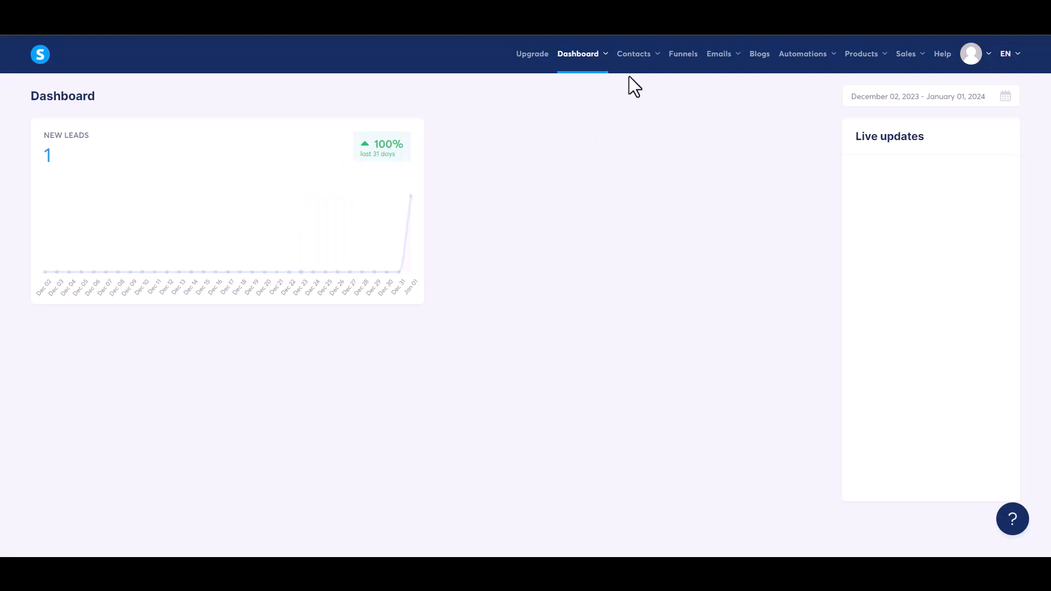
View the Systeme.io contacts list showing the new Bit Integrations-tagged contact
left_click(634, 54)
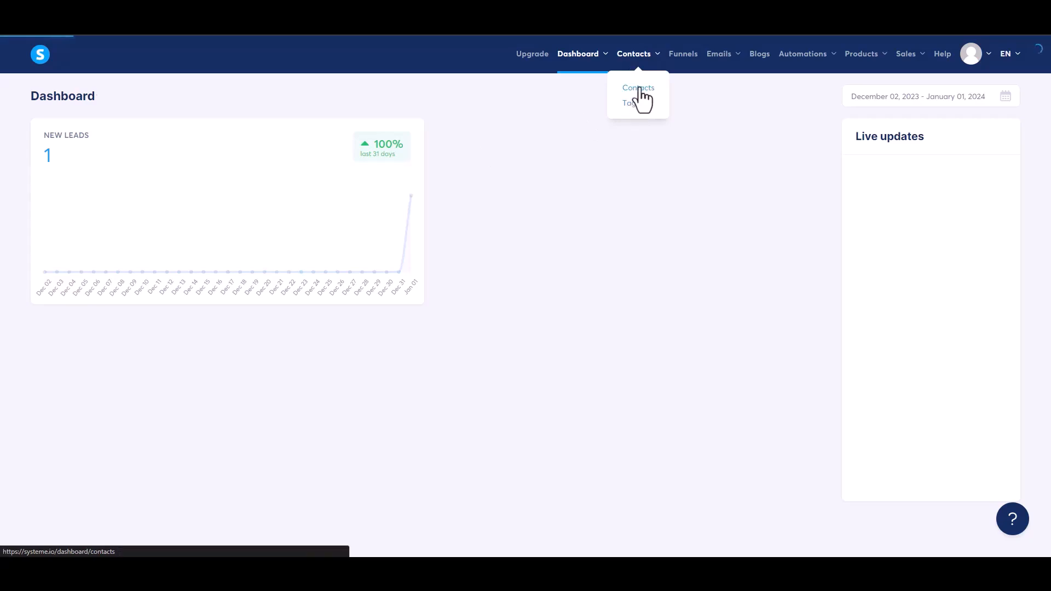
left_click(637, 88)
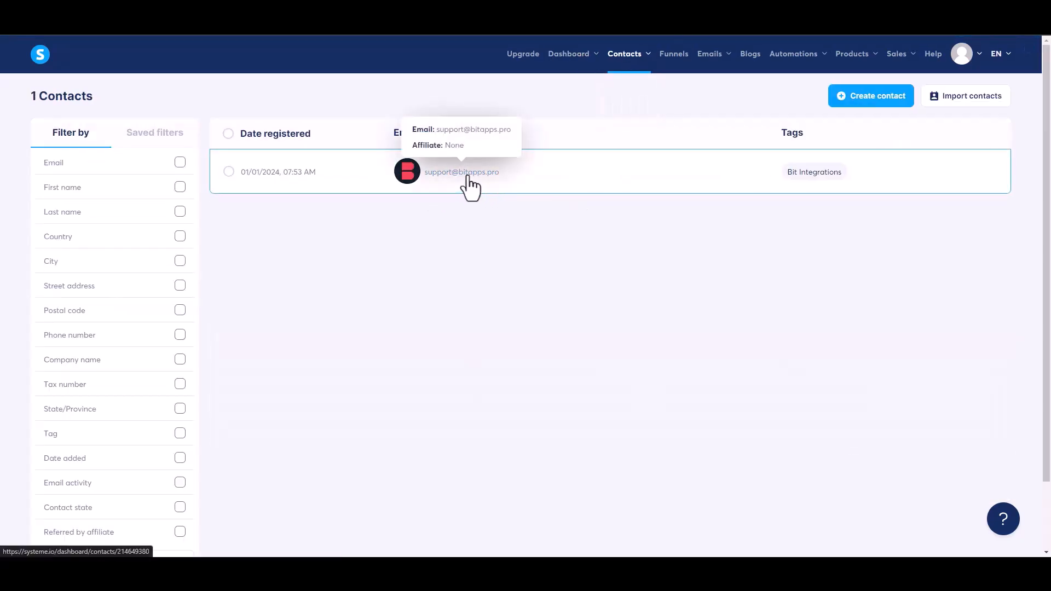
mouse_move(477, 234)
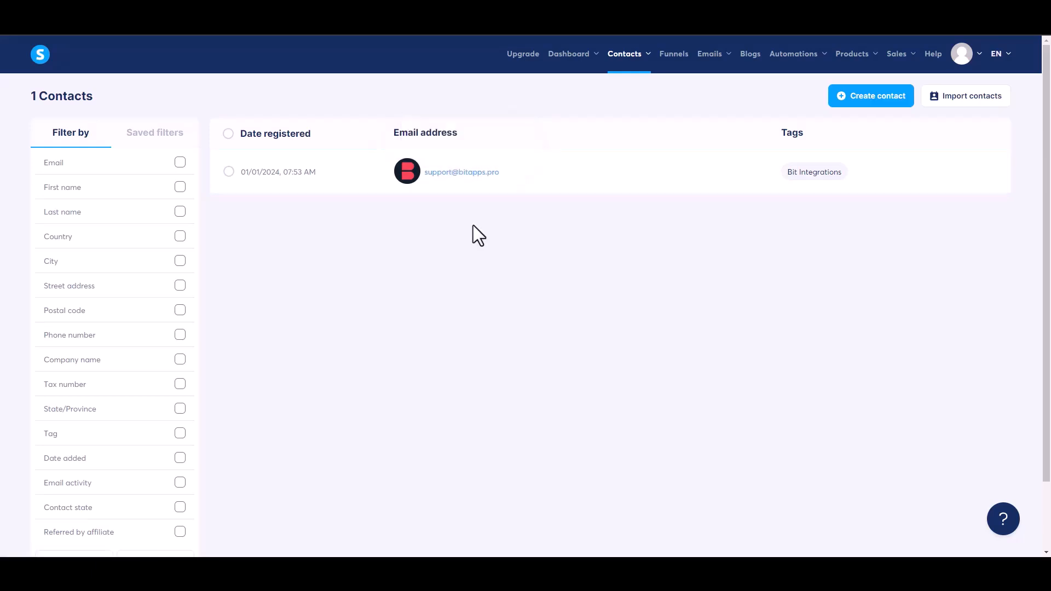
mouse_move(540, 225)
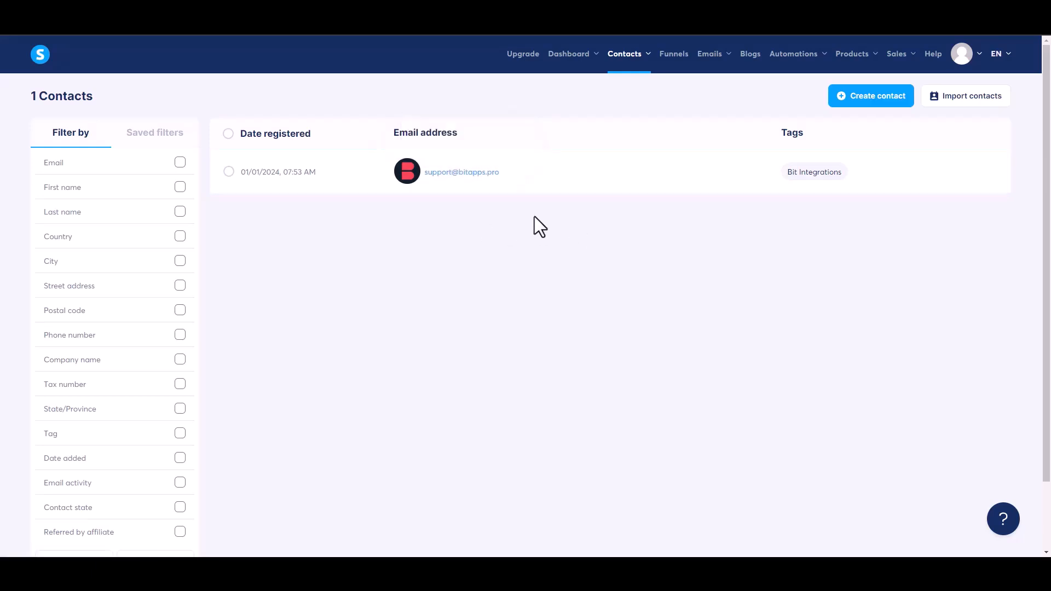